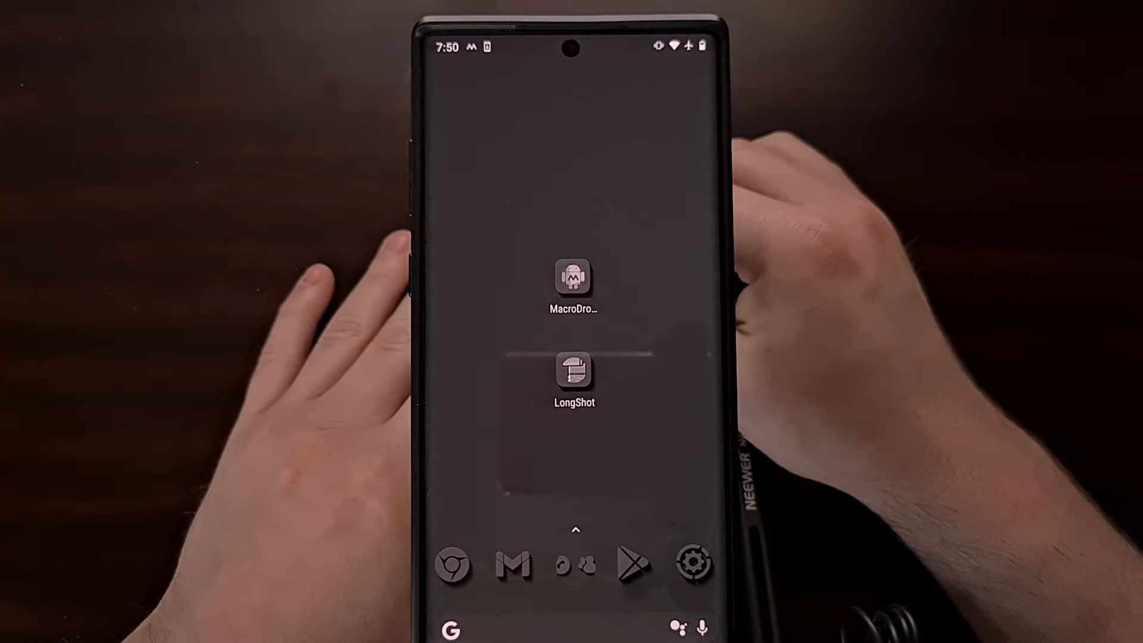
{"action": "mouse_move", "coordinate": [765, 292]}
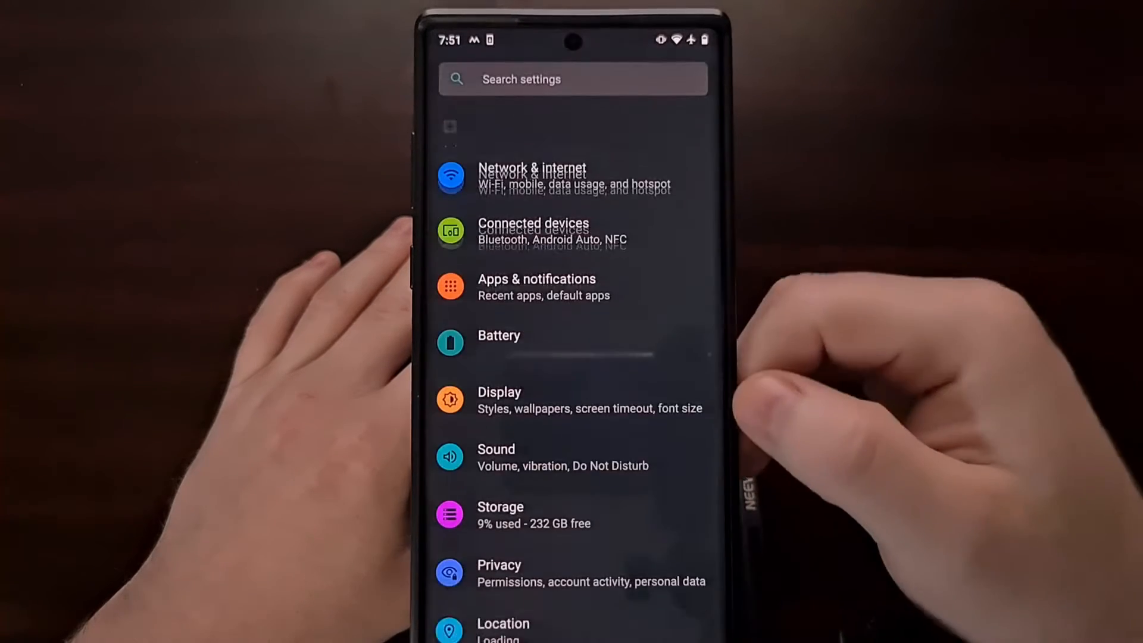
- Scroll the Settings list and enter the System page
{"action": "scroll", "scroll_direction": "up", "scroll_amount": 3}
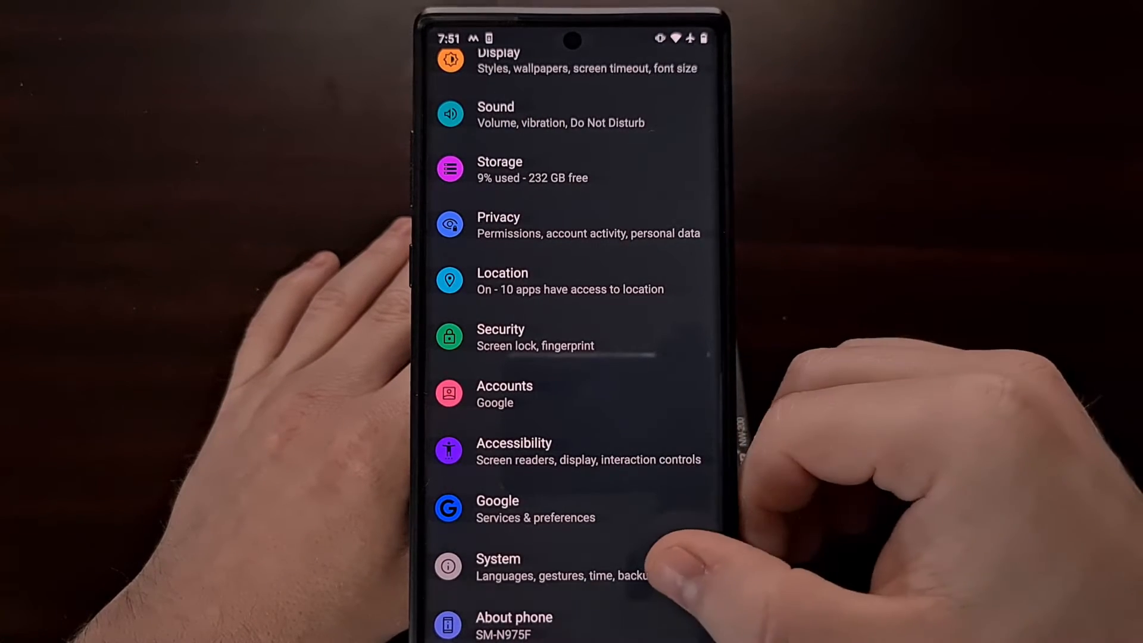
{"action": "left_click", "coordinate": [497, 566]}
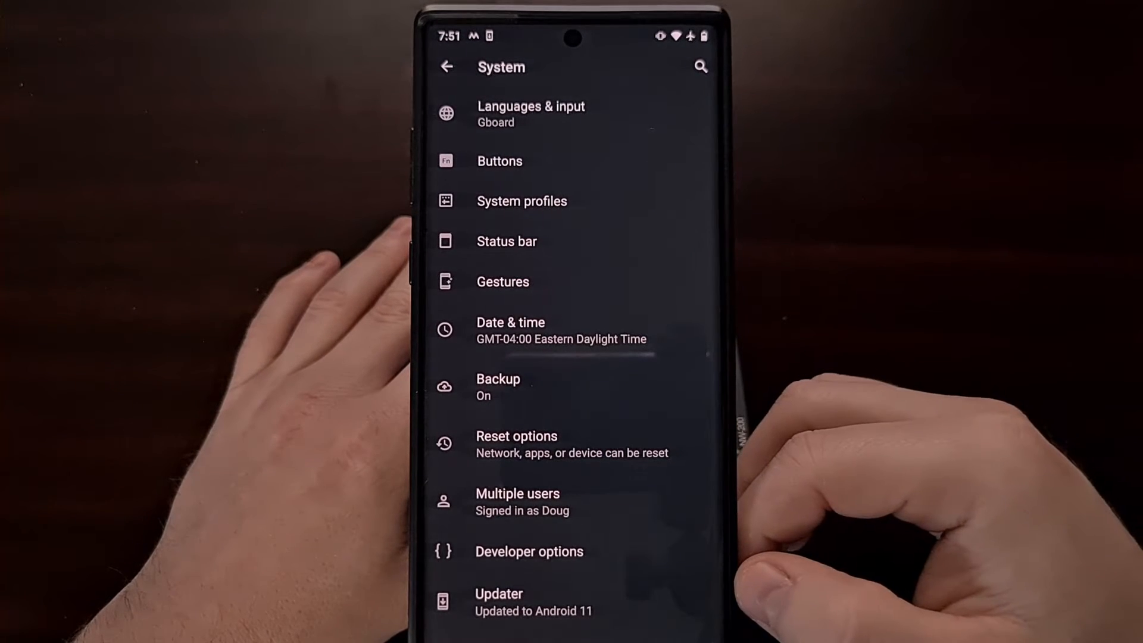
- Open Updater, back out, and reopen it to list available LineageOS builds
{"action": "left_click", "coordinate": [500, 601]}
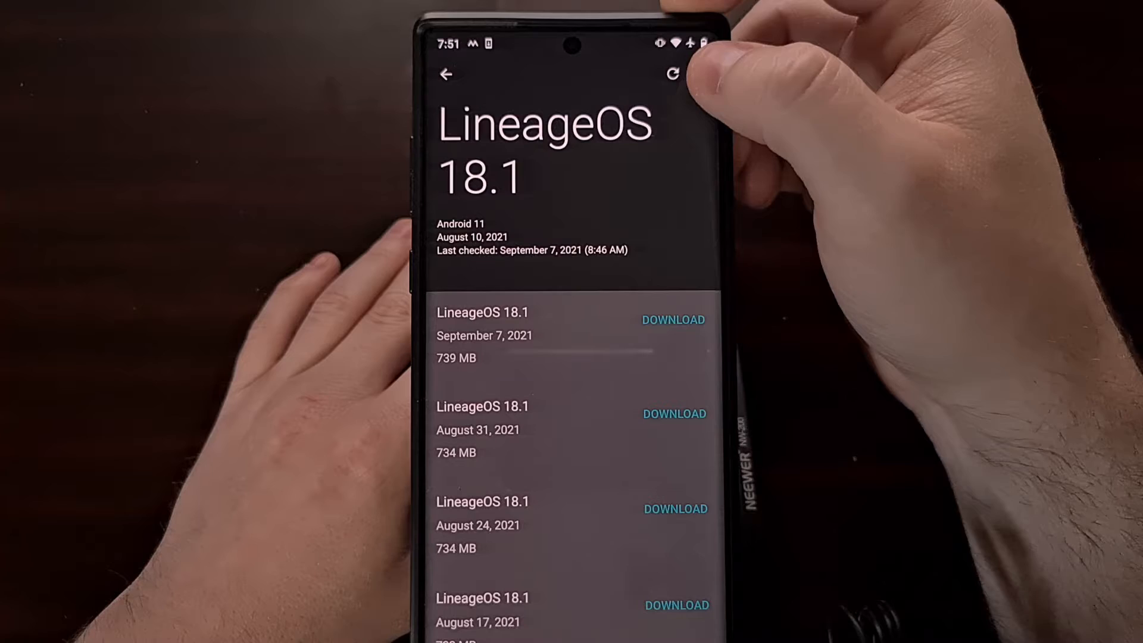
{"action": "left_click", "coordinate": [446, 74]}
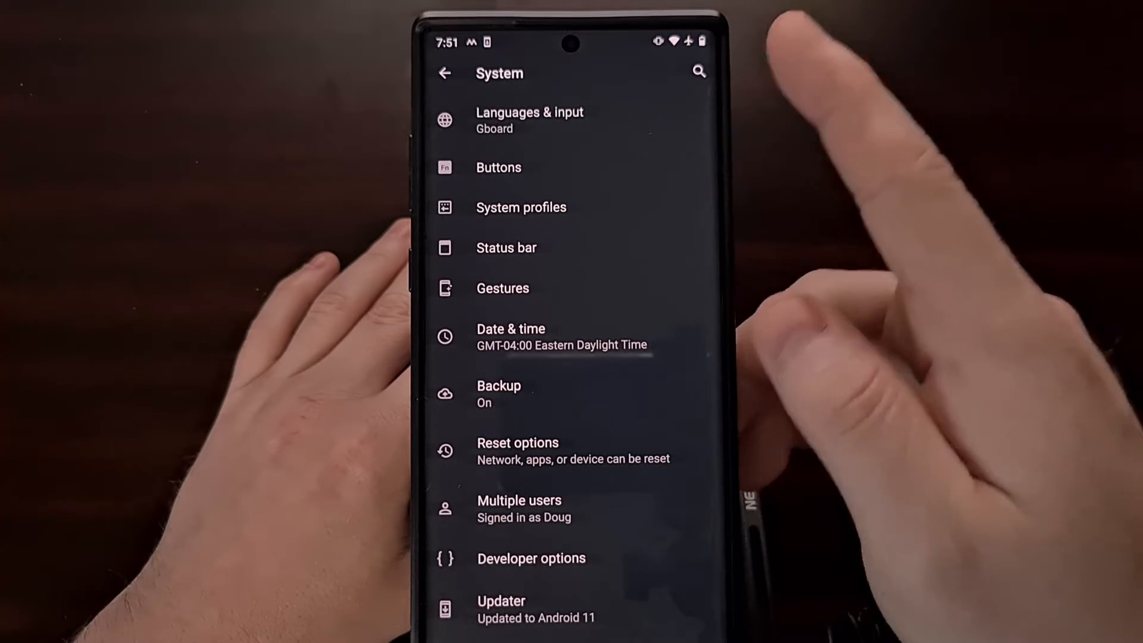
{"action": "left_click", "coordinate": [501, 607]}
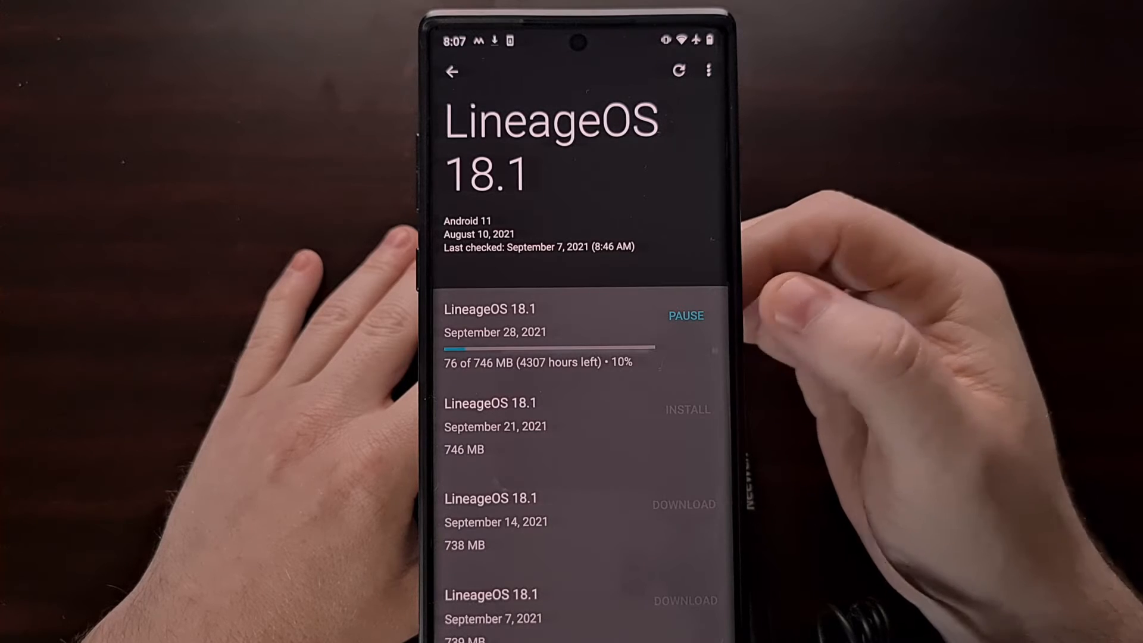
- Pause the September 28 download and request install of the September 21, 2021 build
{"action": "left_click", "coordinate": [685, 316]}
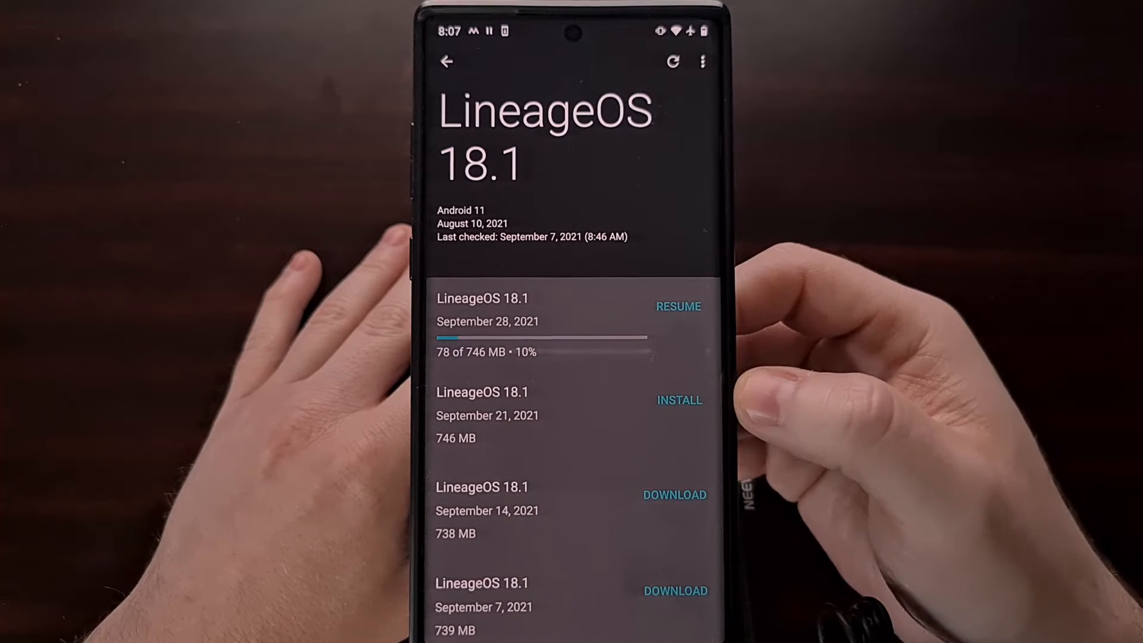
{"action": "left_click", "coordinate": [679, 399]}
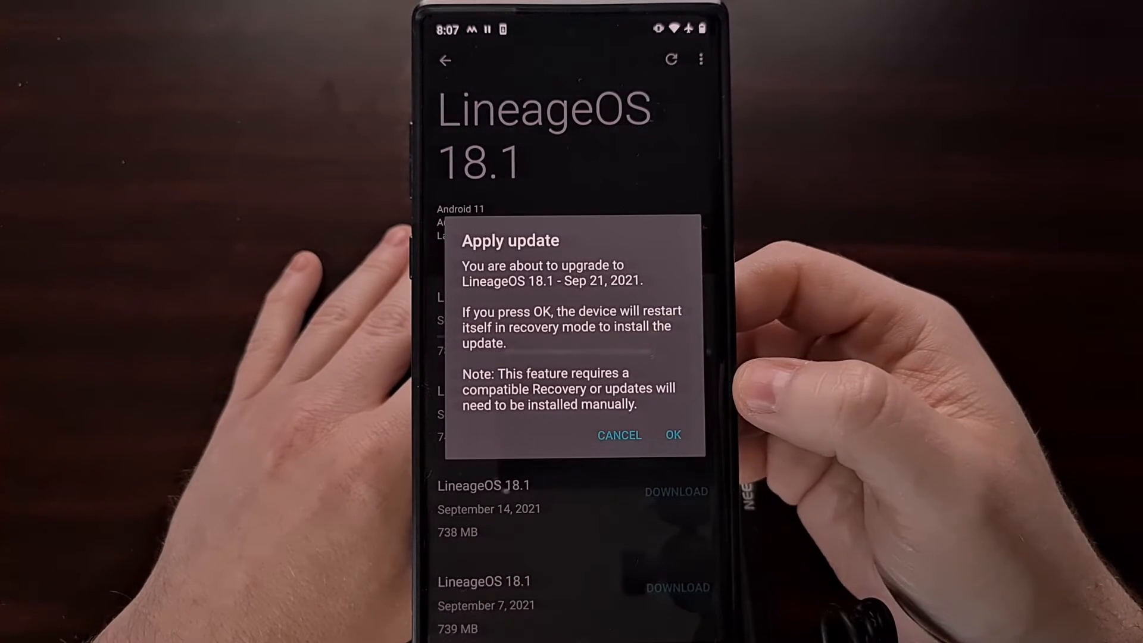